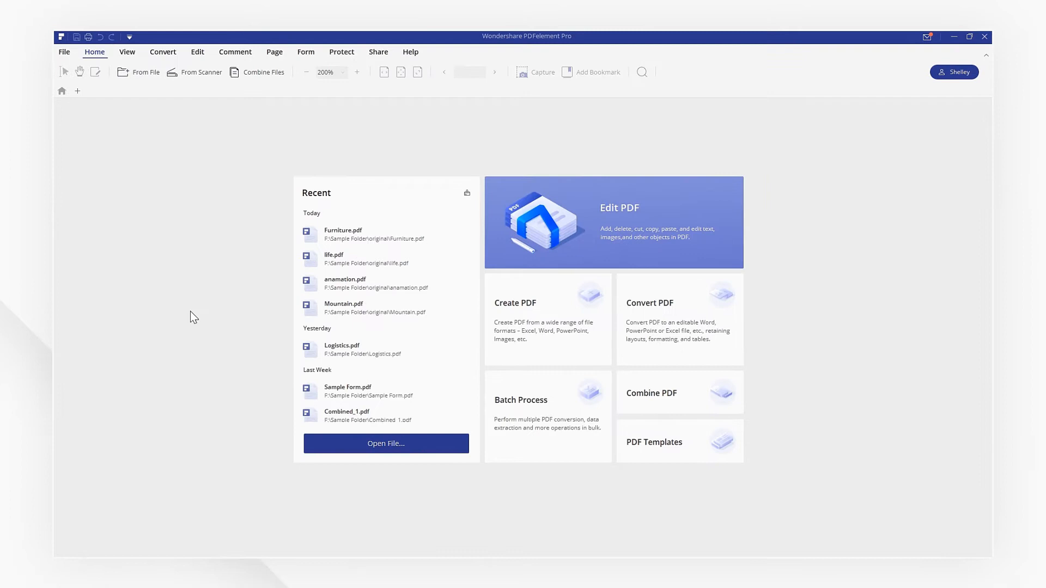
Step: Open Furniture.pdf from the Recent files list on the Home screen
left_click(342, 234)
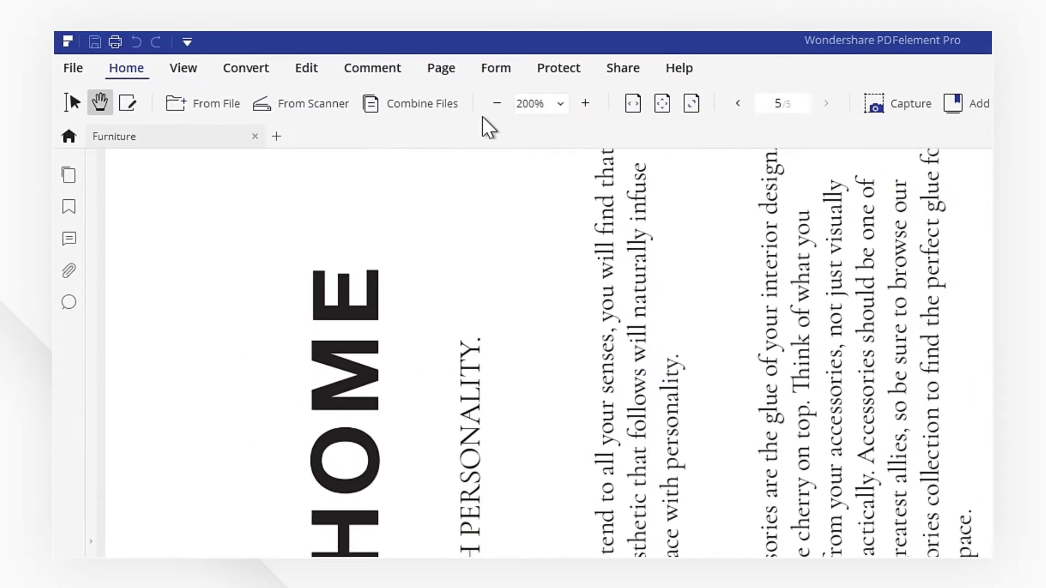
Step: In page thumbnails, rotate pages 2 and 3 clockwise to upright
left_click(440, 67)
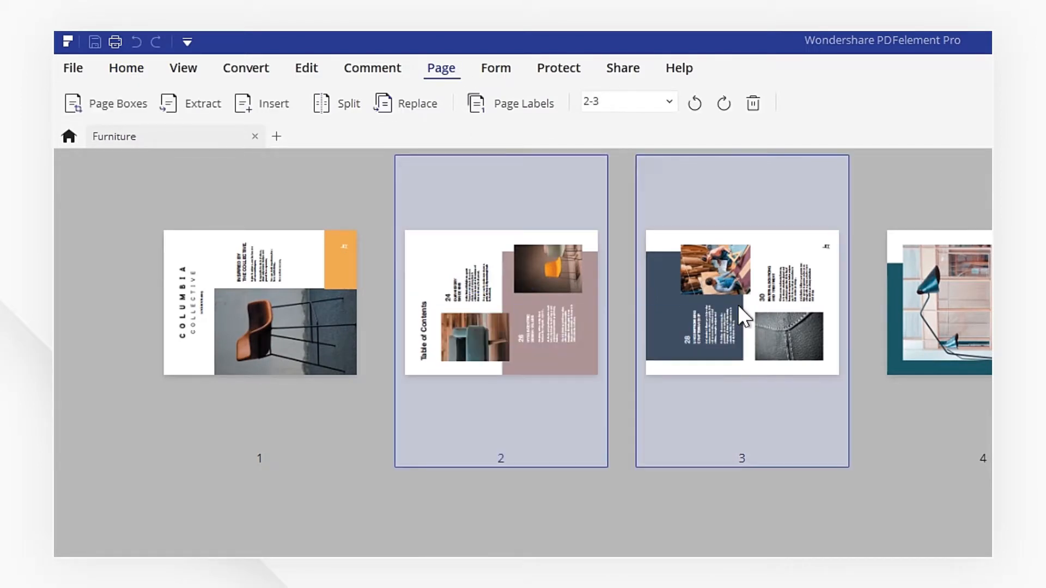
mouse_move(724, 104)
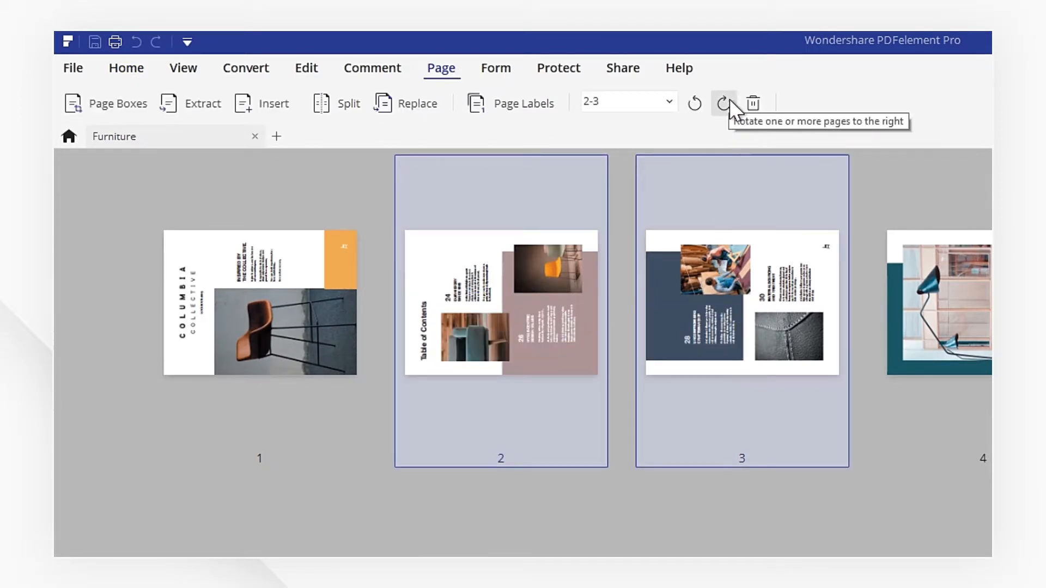
left_click(723, 104)
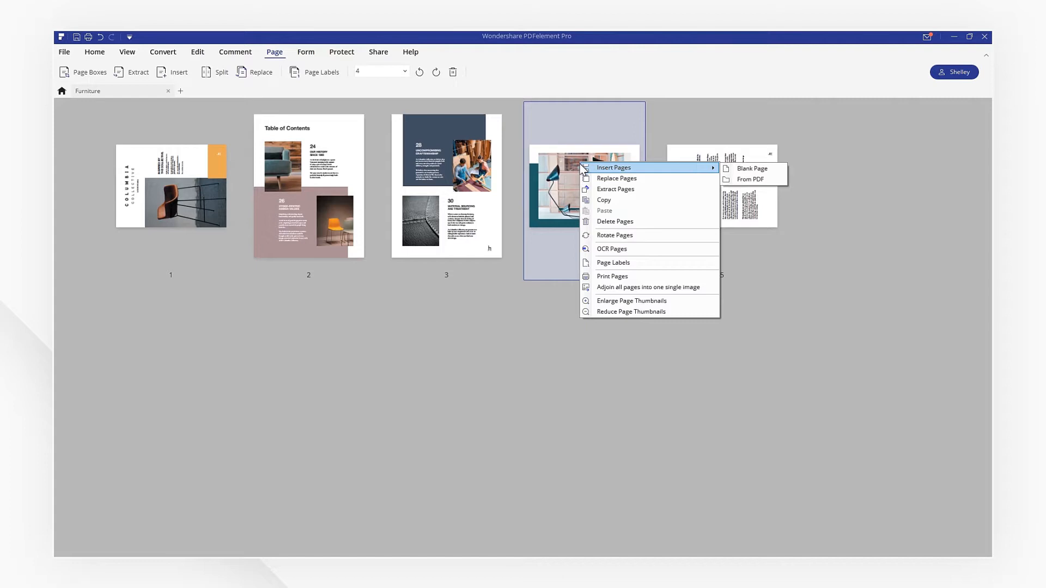
Step: Rotate page range 1,4-5 a quarter-turn clockwise via the Rotate Pages dialog
left_click(613, 234)
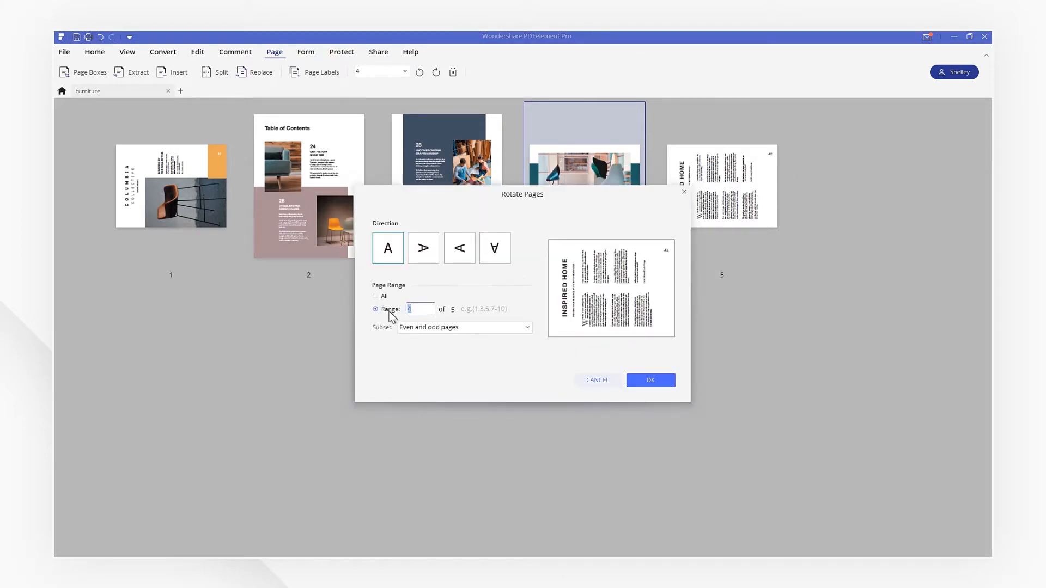
type("1.")
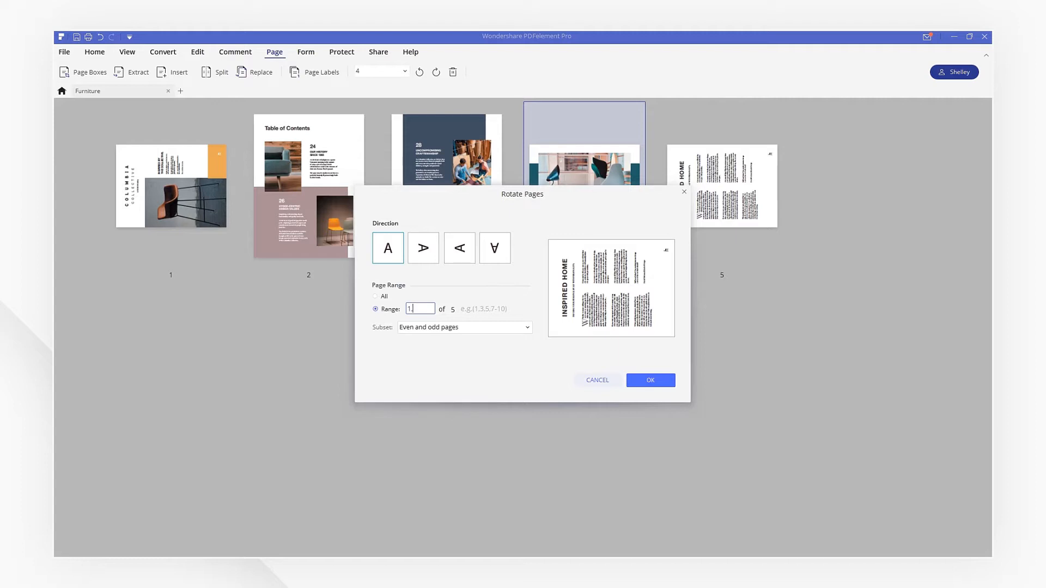
type(",4-5")
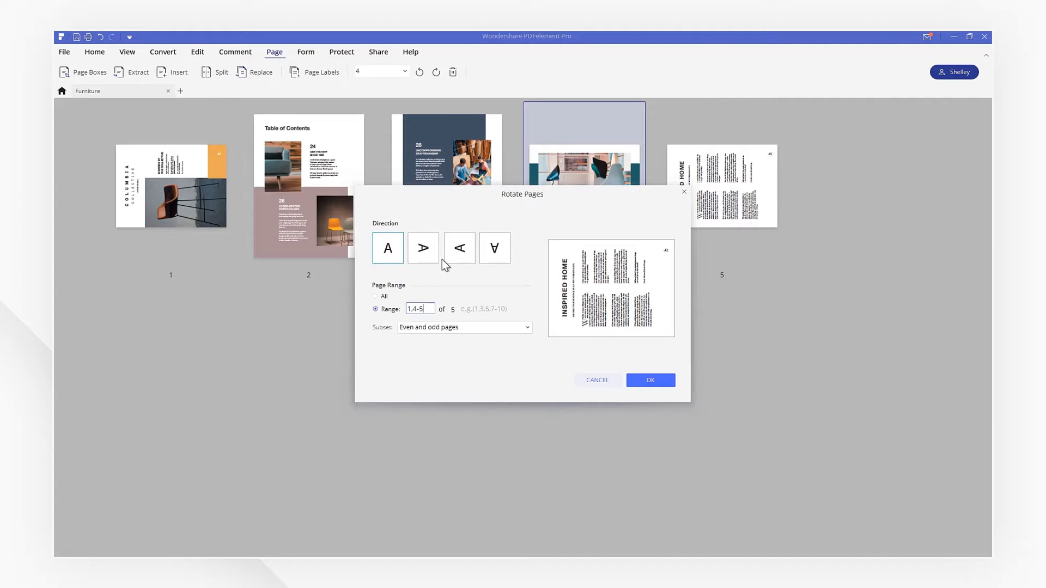
left_click(423, 247)
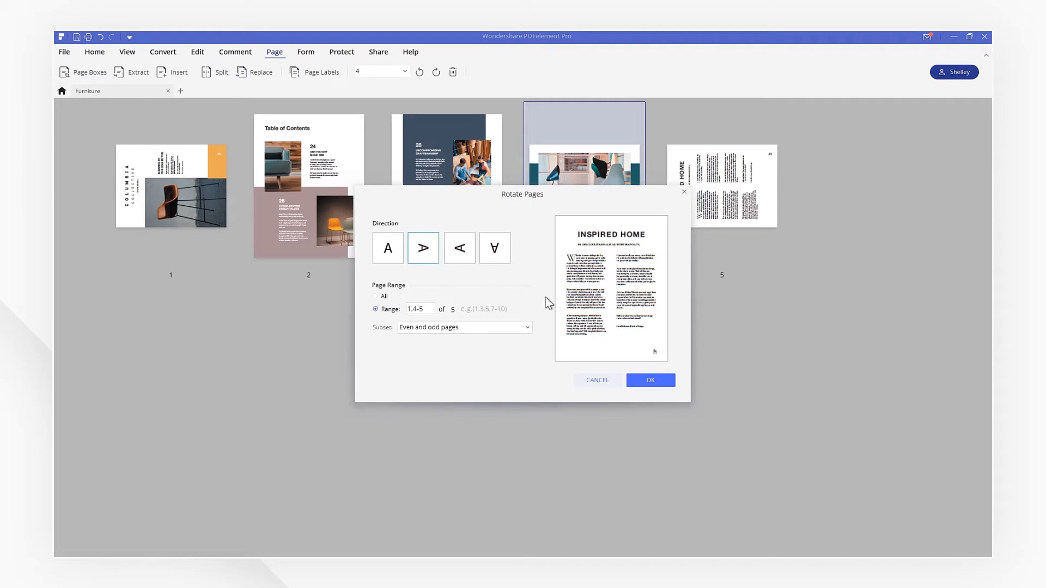
left_click(648, 380)
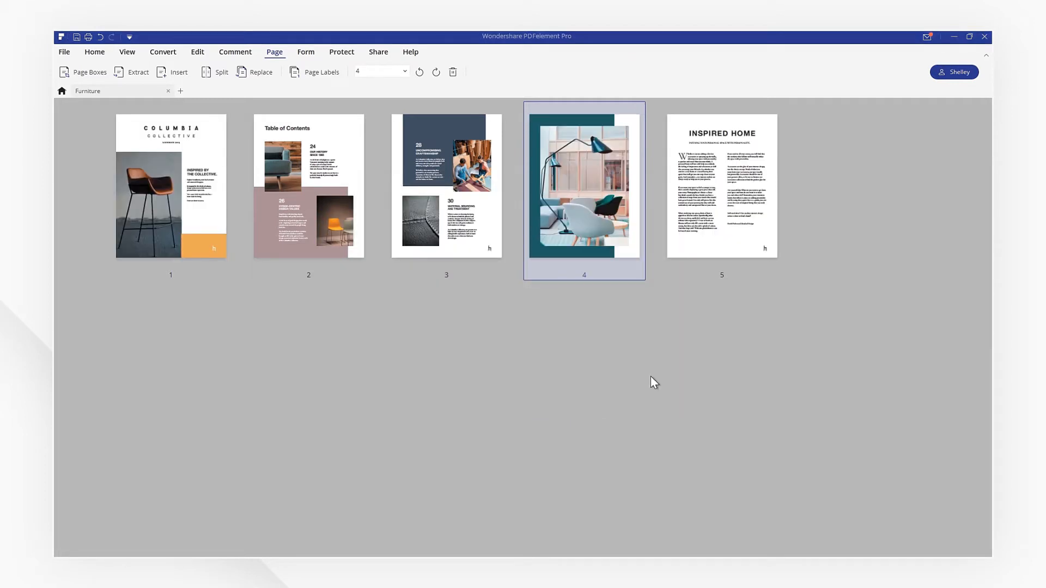
mouse_move(277, 268)
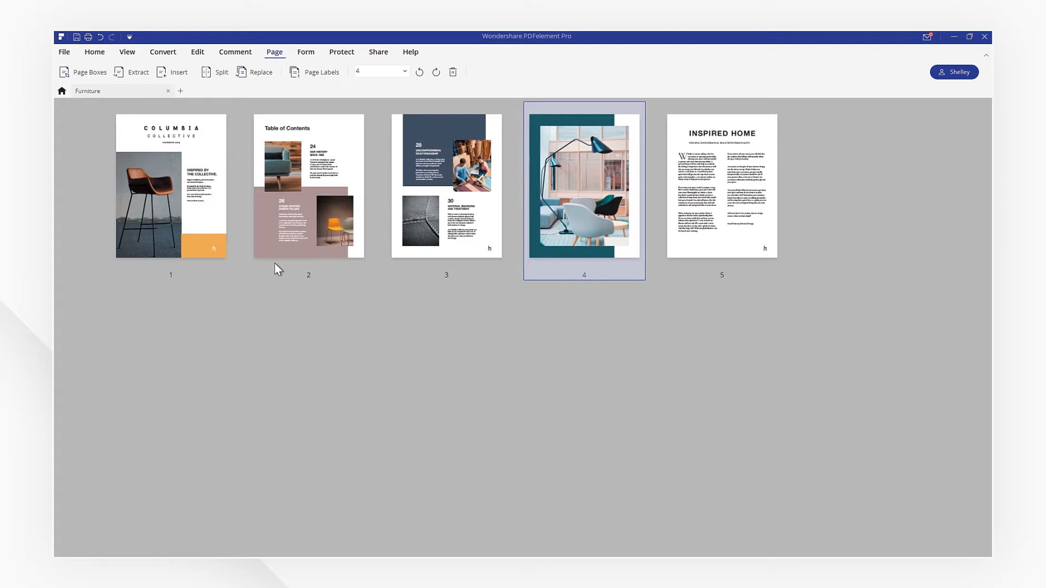
Step: Open the page 5 thumbnail in full page view, showing the upright Inspired Home article
double_click(721, 184)
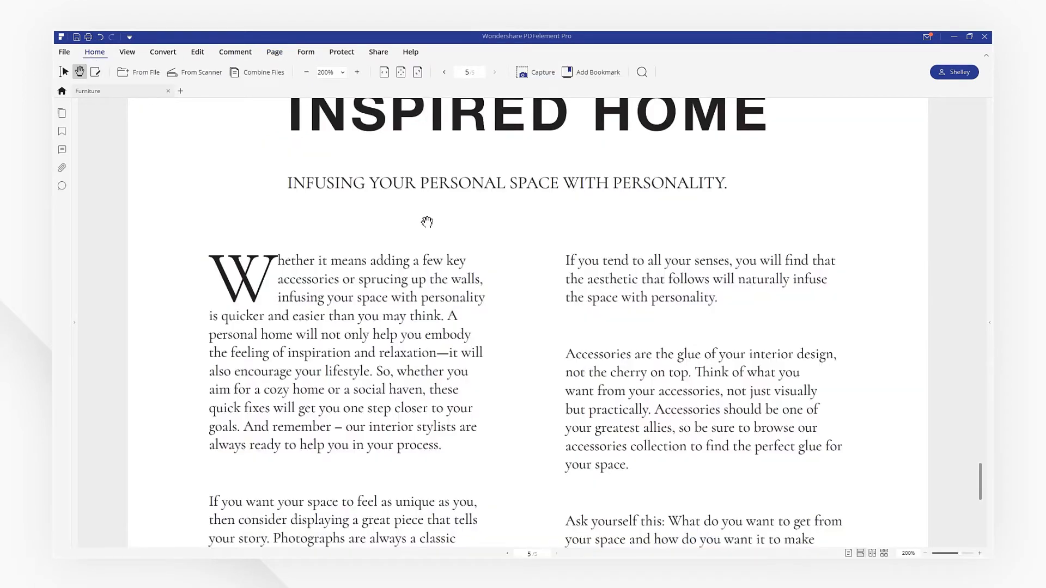